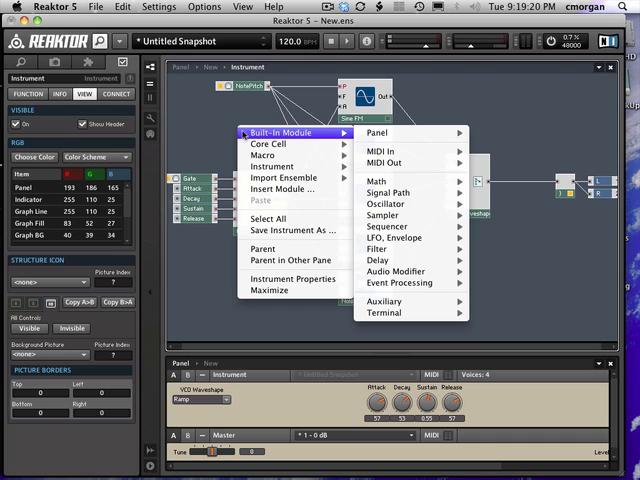
{"action": "mouse_move", "coordinate": [395, 238]}
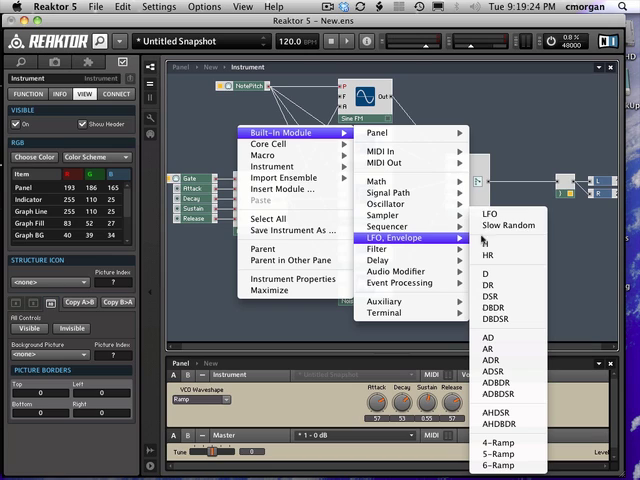
{"action": "mouse_move", "coordinate": [490, 215]}
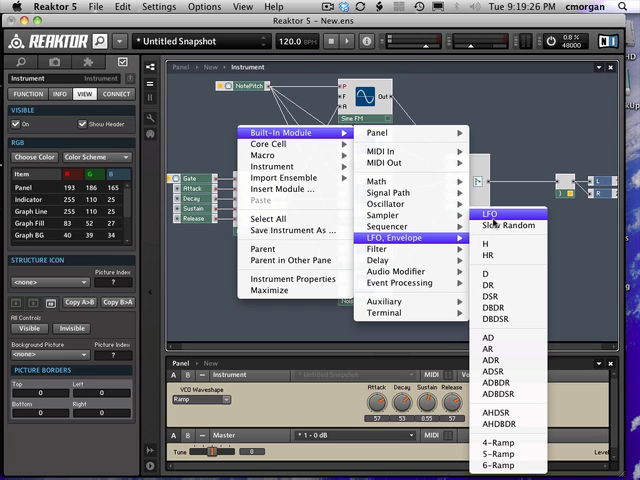
Insert a built-in LFO module beside the oscillators in the structure
{"action": "left_click", "coordinate": [490, 214]}
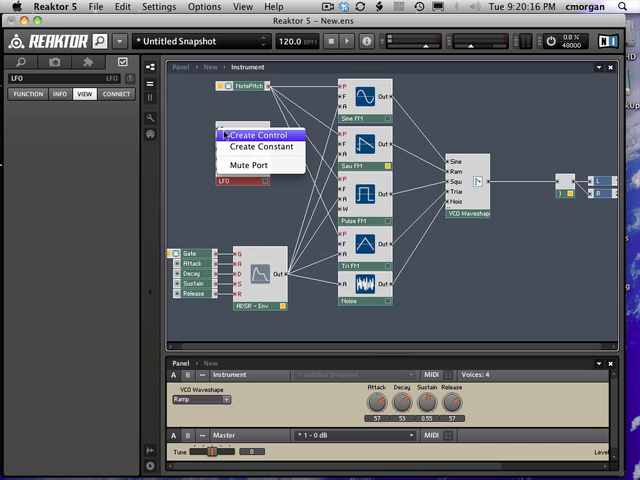
Create Freq, Ampl and Width panel controls for the LFO, with Width as a large knob
{"action": "left_click", "coordinate": [257, 135]}
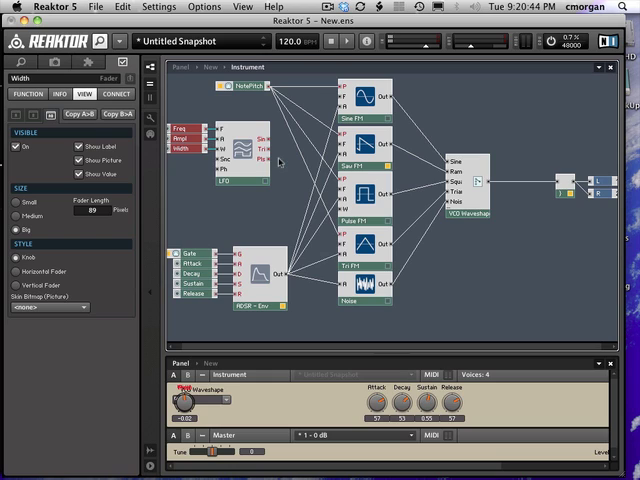
{"action": "mouse_move", "coordinate": [282, 162]}
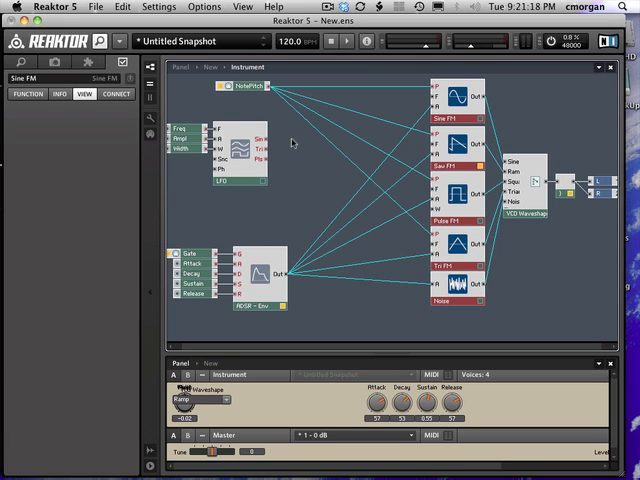
Insert a Panel Switch module between the LFO and the oscillators
{"action": "right_click", "coordinate": [295, 140]}
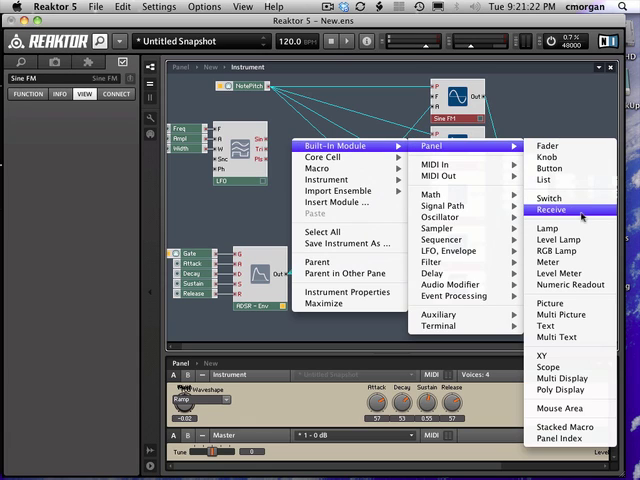
{"action": "mouse_move", "coordinate": [567, 408]}
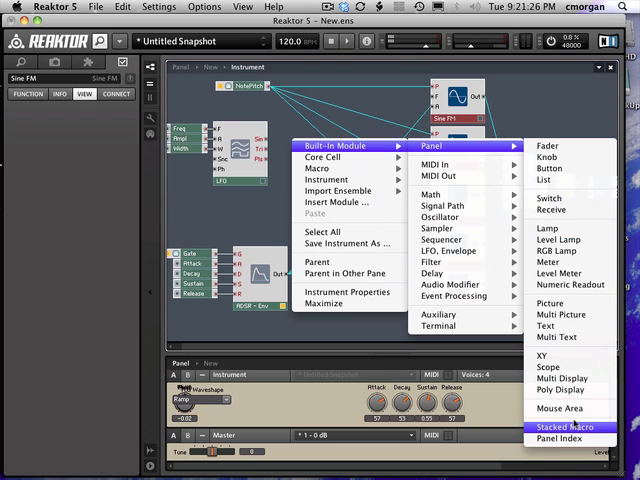
{"action": "mouse_move", "coordinate": [556, 251]}
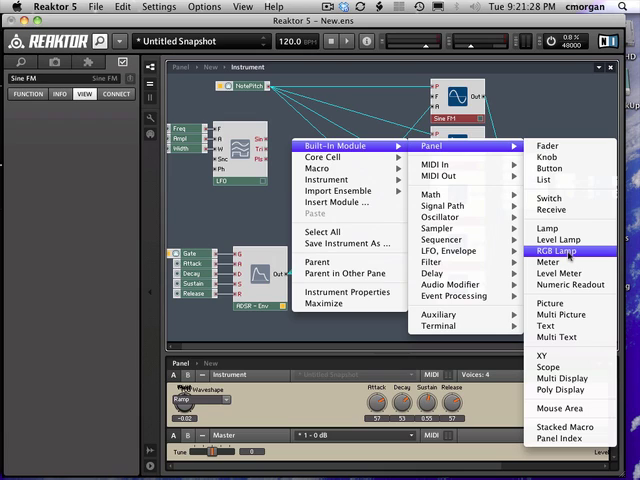
{"action": "mouse_move", "coordinate": [550, 198]}
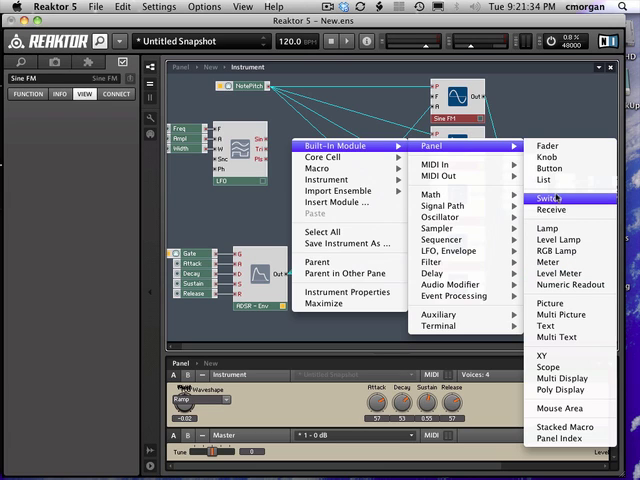
{"action": "left_click", "coordinate": [550, 198]}
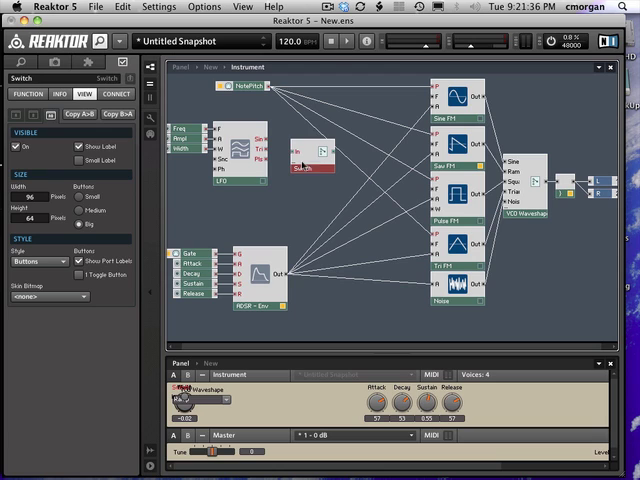
Reopen the built-in module list beside the newly placed Switch module
{"action": "left_click", "coordinate": [312, 165]}
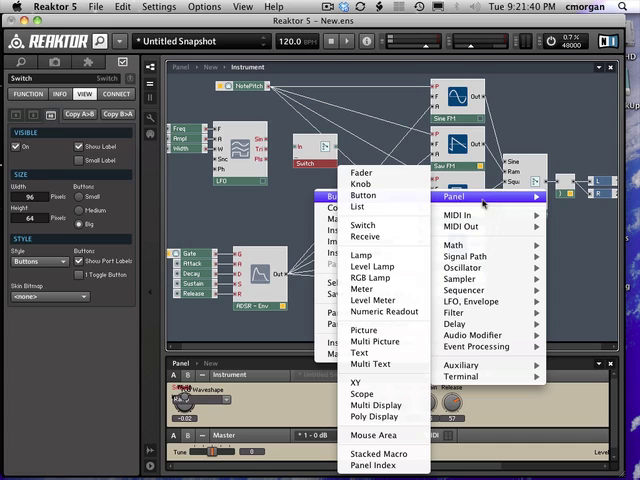
{"action": "mouse_move", "coordinate": [362, 183]}
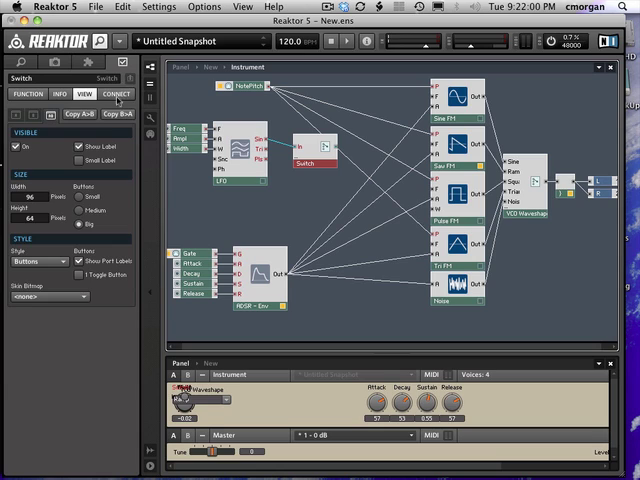
Give the Switch three inputs (Sine, Ram, Squ) fed by LFO Sin, Tri and Pls
{"action": "left_click", "coordinate": [115, 93]}
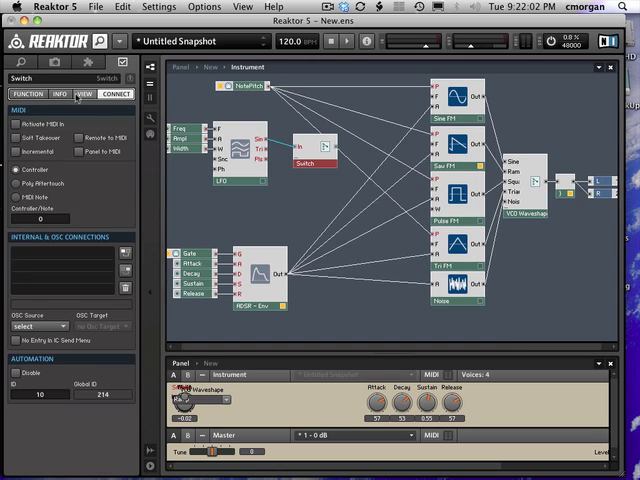
{"action": "left_click", "coordinate": [27, 93]}
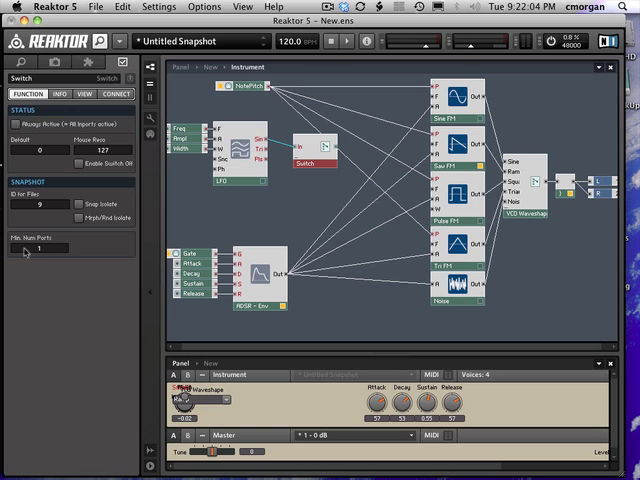
{"action": "mouse_move", "coordinate": [276, 165]}
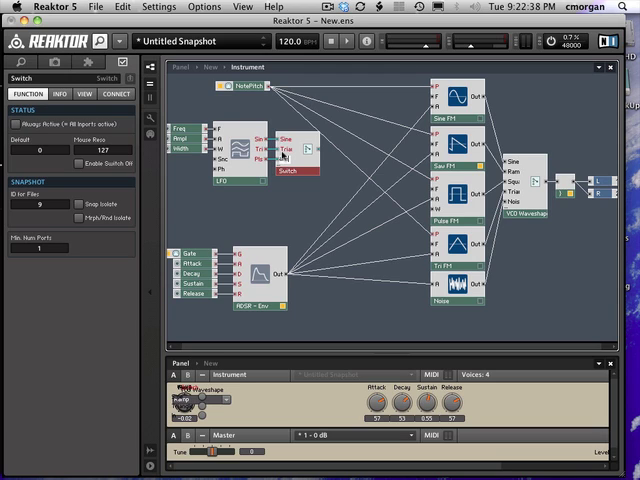
{"action": "left_click", "coordinate": [293, 155]}
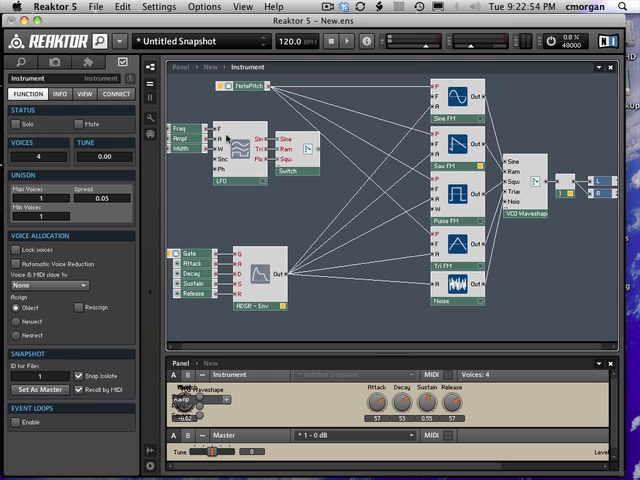
{"action": "mouse_move", "coordinate": [225, 138]}
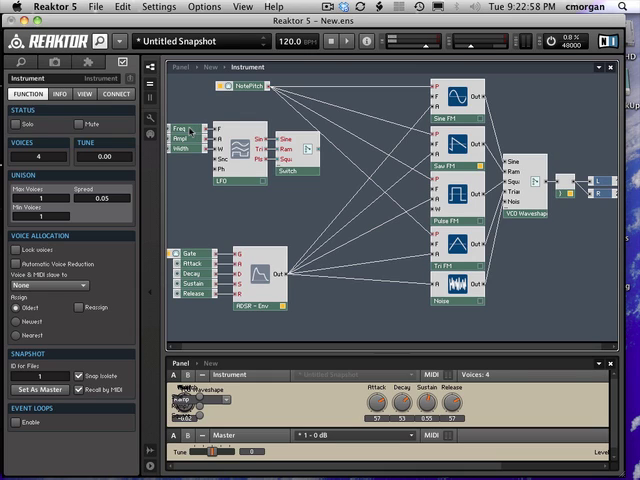
Set the Freq control's range to 0.1–12 with default 6 in 119 steps
{"action": "left_click", "coordinate": [175, 128]}
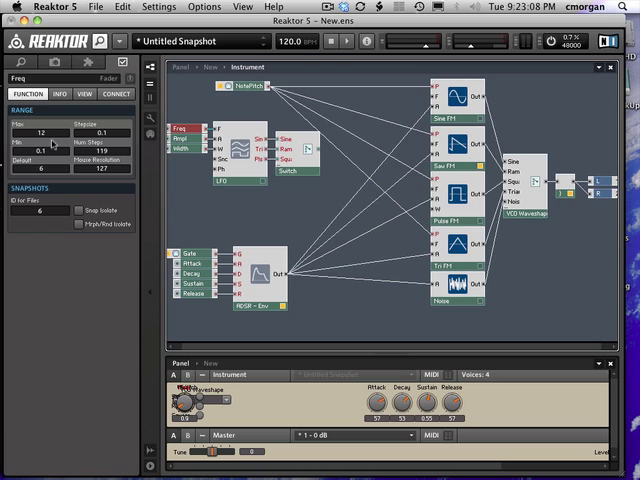
{"action": "mouse_move", "coordinate": [195, 135]}
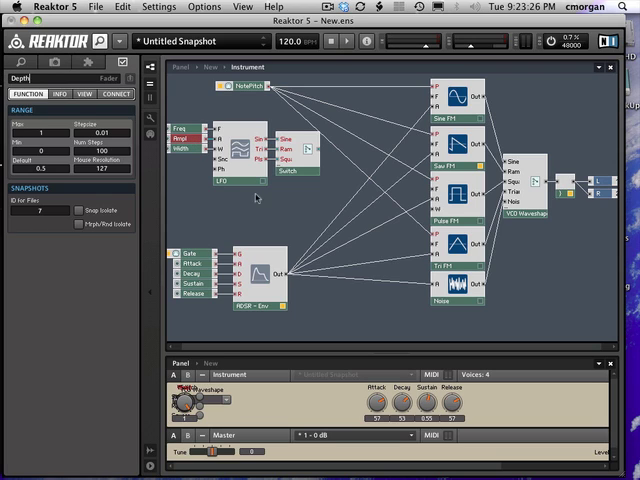
{"action": "mouse_move", "coordinate": [237, 215]}
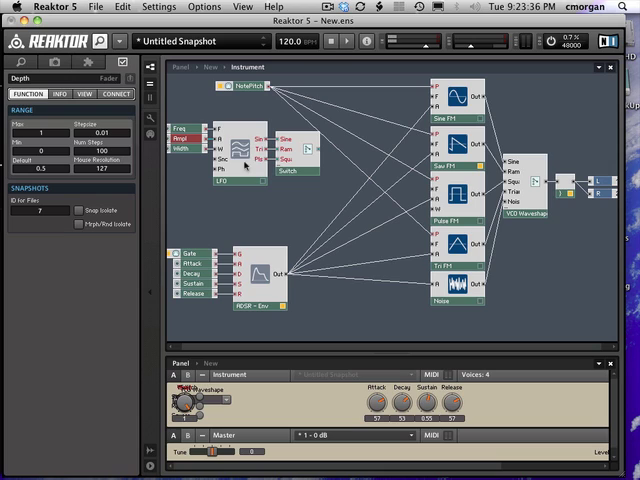
{"action": "mouse_move", "coordinate": [244, 168]}
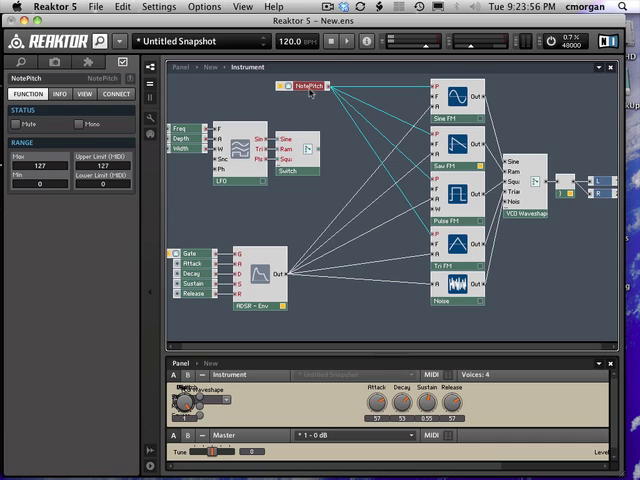
{"action": "mouse_move", "coordinate": [337, 125]}
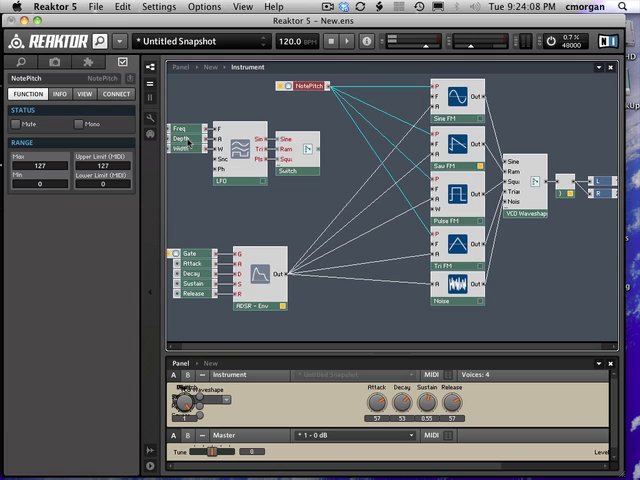
Select the amplitude control, now named Depth with range 0–1 and default 0.5
{"action": "left_click", "coordinate": [198, 138]}
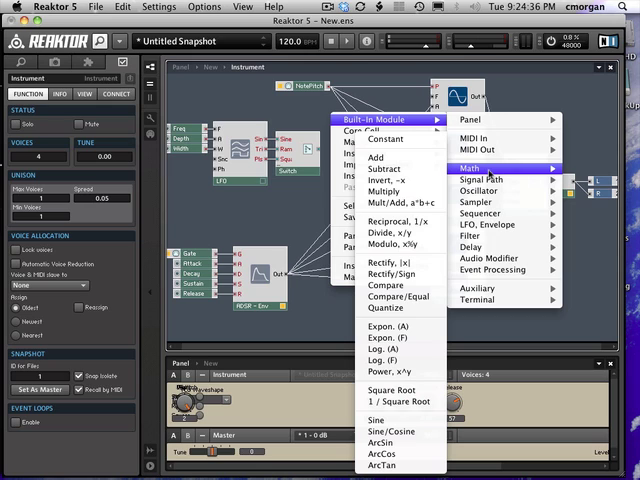
{"action": "mouse_move", "coordinate": [376, 158]}
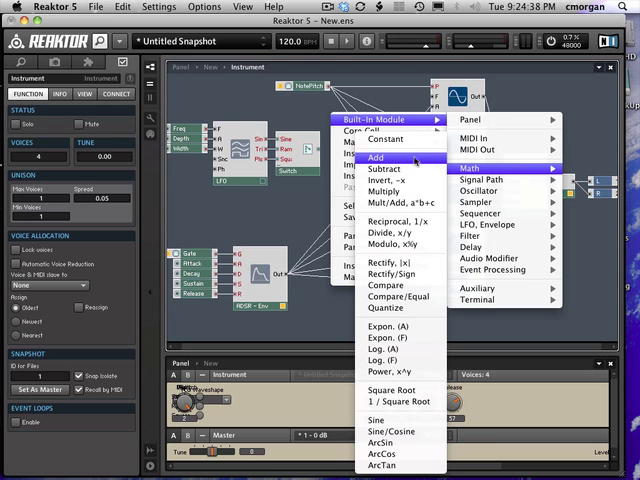
{"action": "mouse_move", "coordinate": [390, 431]}
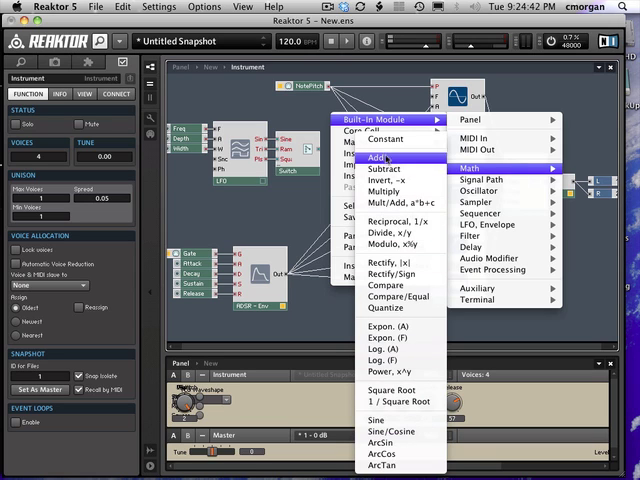
Insert a Math Add module summing NotePitch and the LFO Shape switch output
{"action": "left_click", "coordinate": [375, 158]}
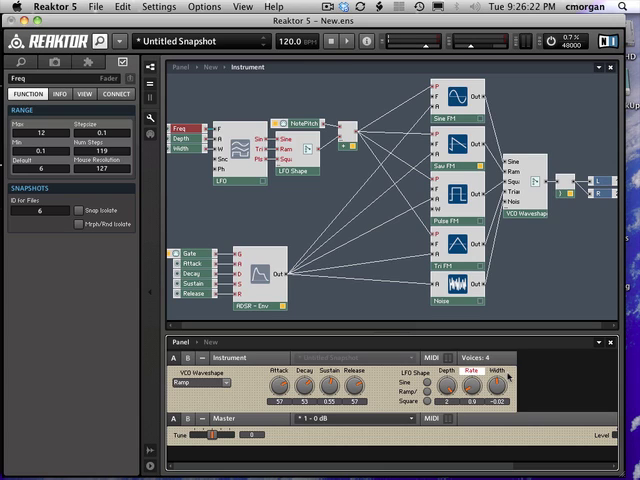
Give Depth a 0–2 range with default 1 and widen Rate to 0.1–24
{"action": "left_click", "coordinate": [505, 372]}
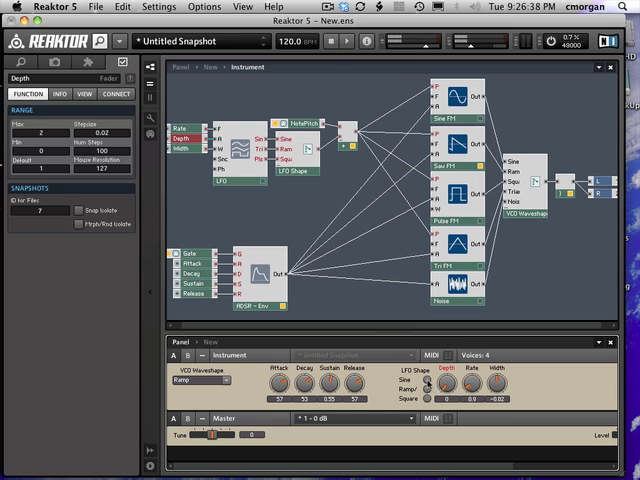
{"action": "left_click", "coordinate": [290, 172]}
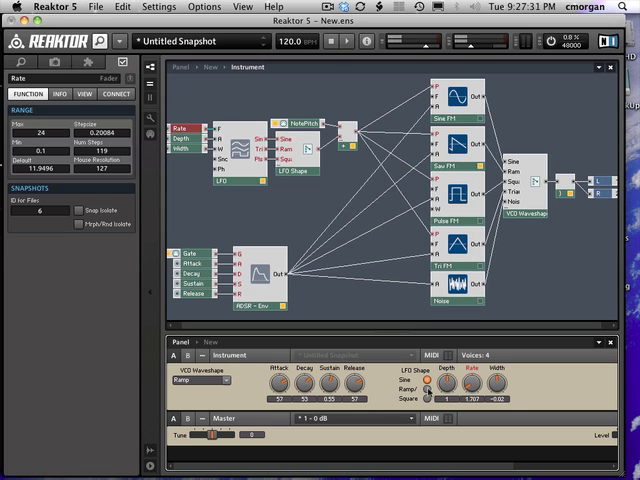
Test the vibrato with Depth 2, Rate about 4.3, Width -1 and Square LFO shape
{"action": "left_click", "coordinate": [288, 172]}
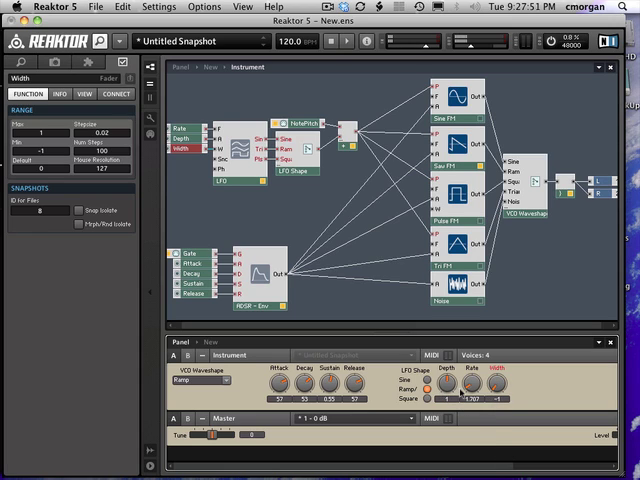
{"action": "left_click", "coordinate": [448, 388]}
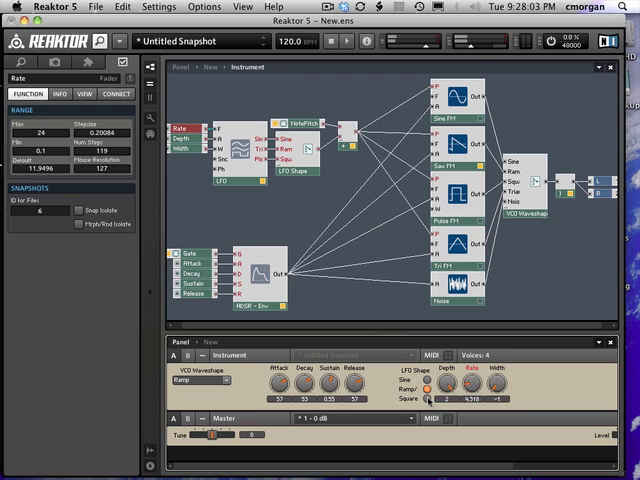
{"action": "left_click", "coordinate": [301, 170]}
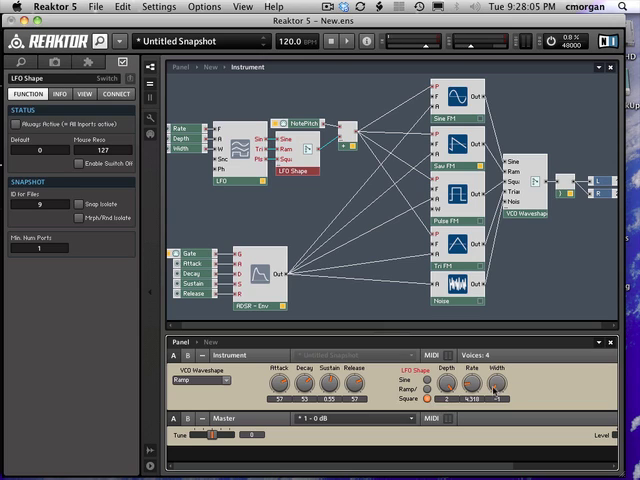